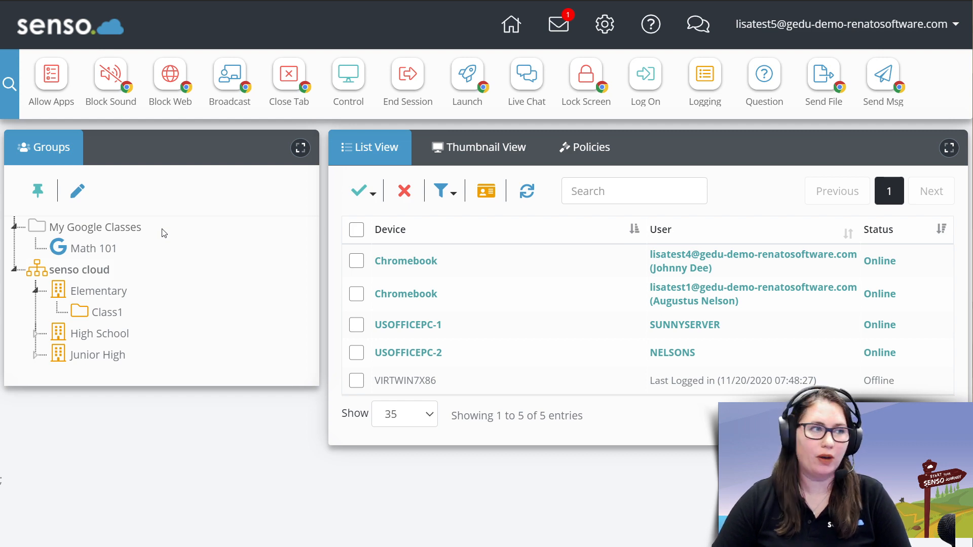
Step: Switch the device panel to Thumbnail View to see live screens of the four online devices
left_click(479, 147)
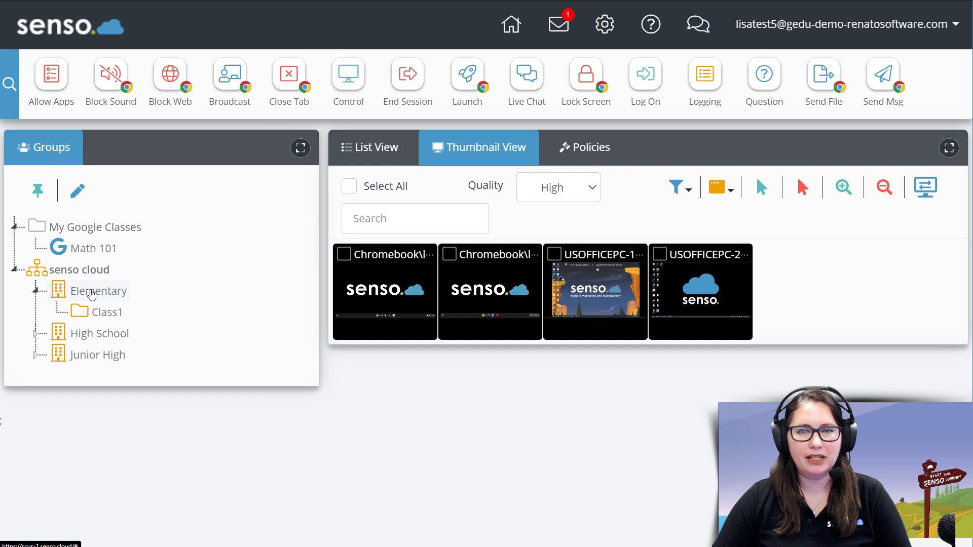
mouse_move(107, 304)
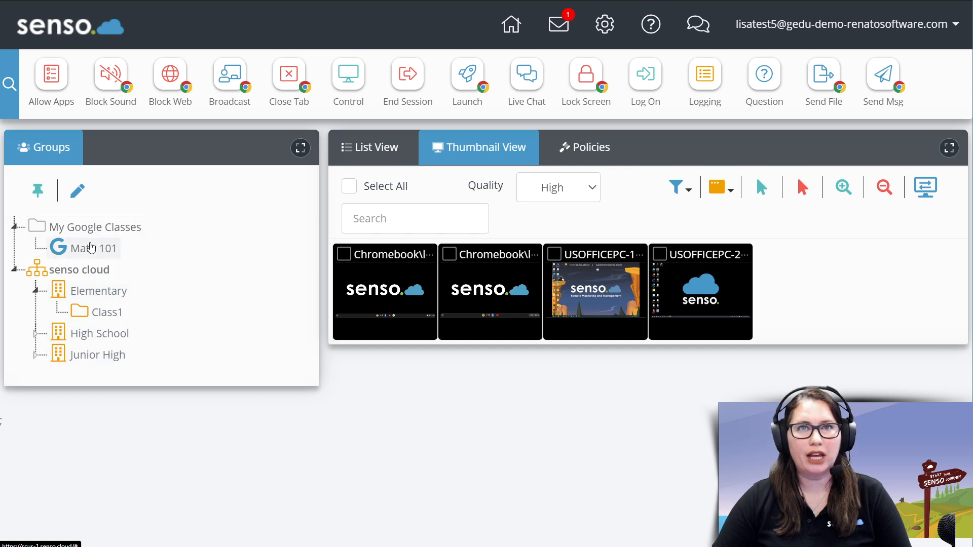
mouse_move(97, 260)
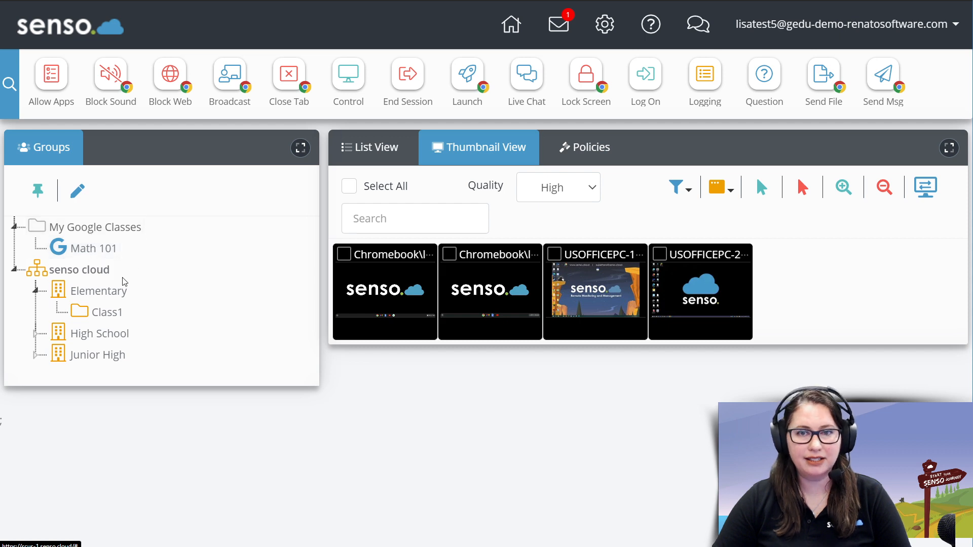
mouse_move(155, 313)
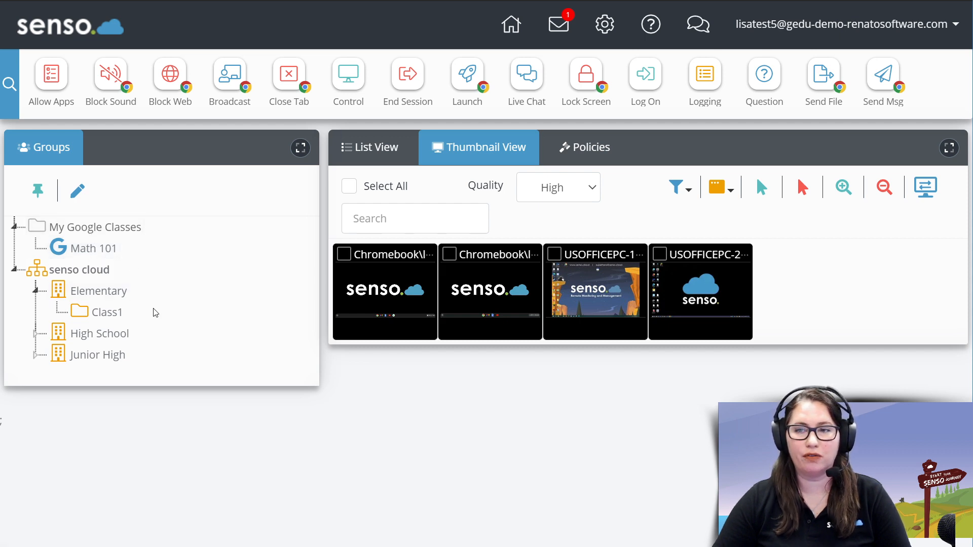
mouse_move(572, 348)
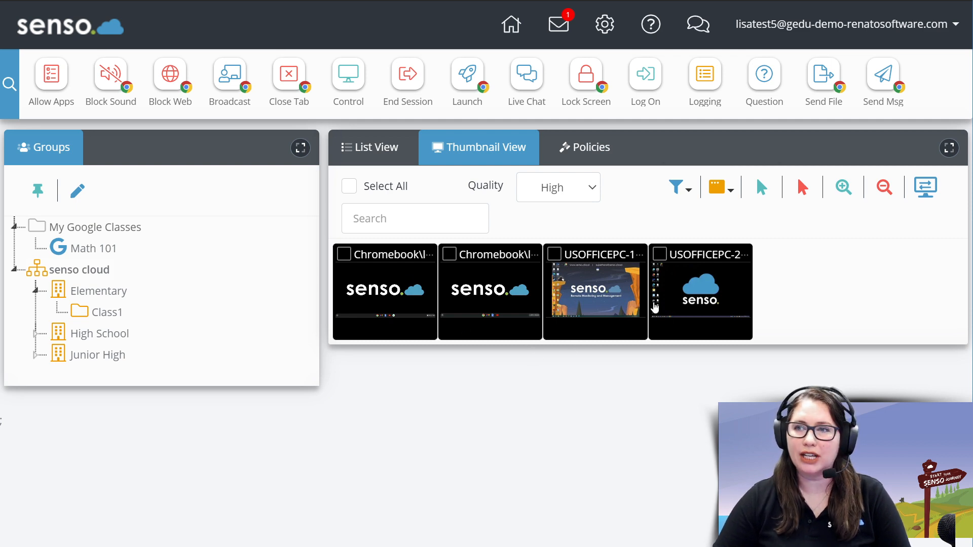
mouse_move(834, 216)
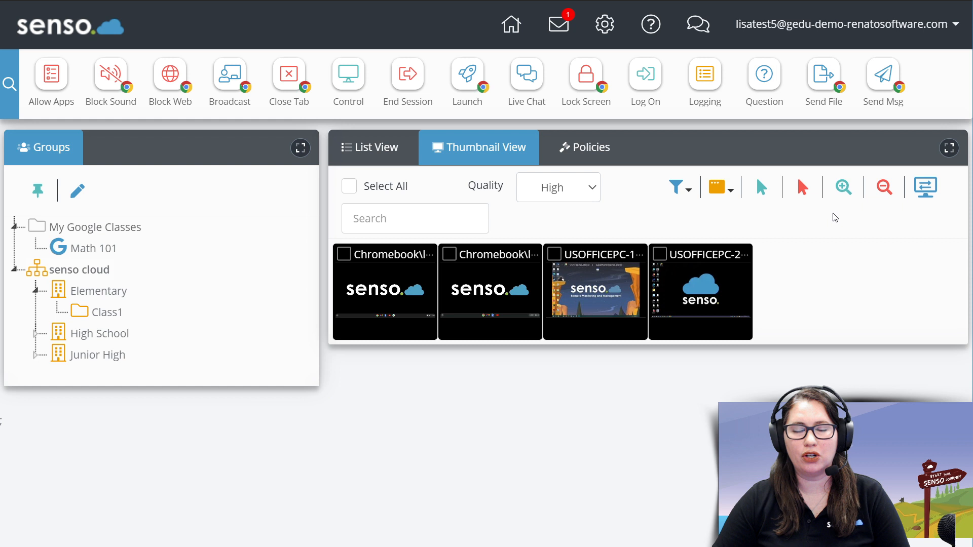
mouse_move(824, 218)
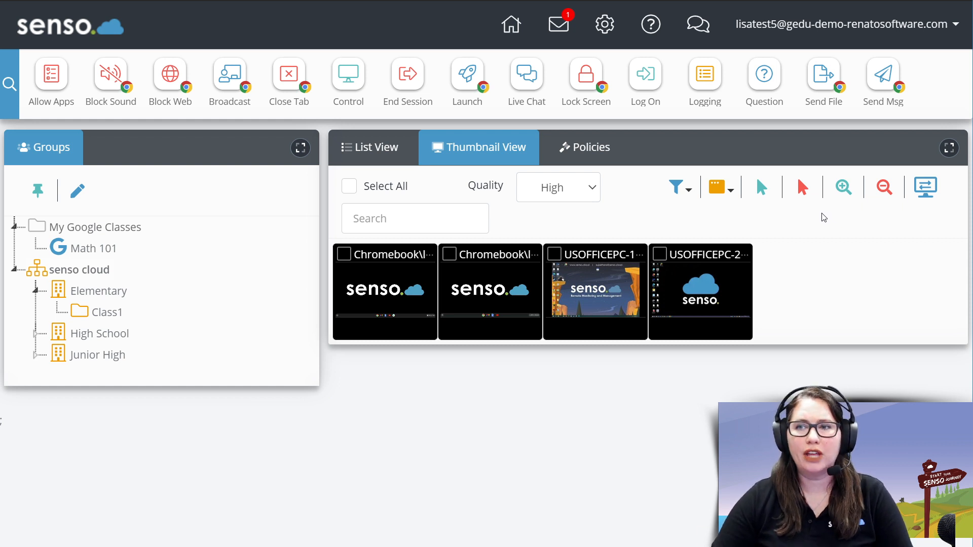
mouse_move(618, 430)
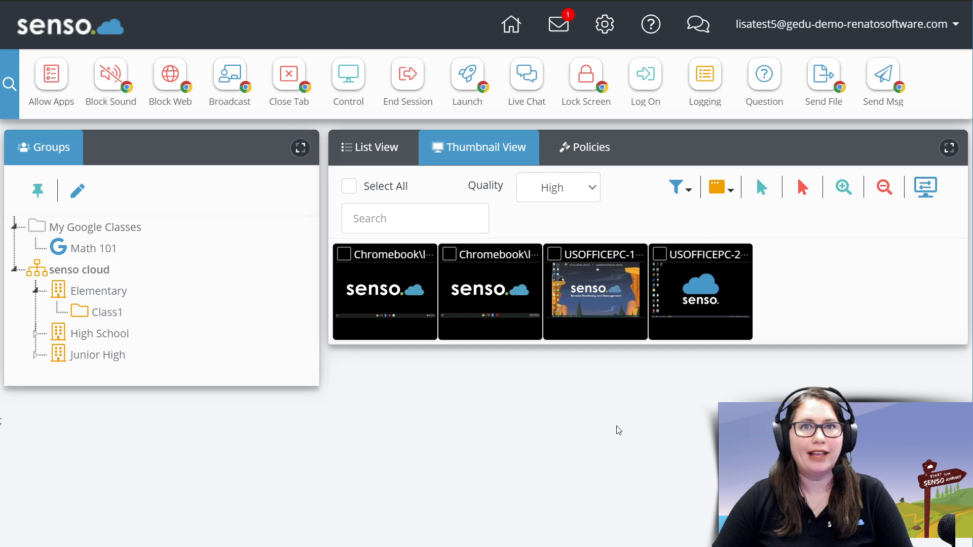
mouse_move(518, 417)
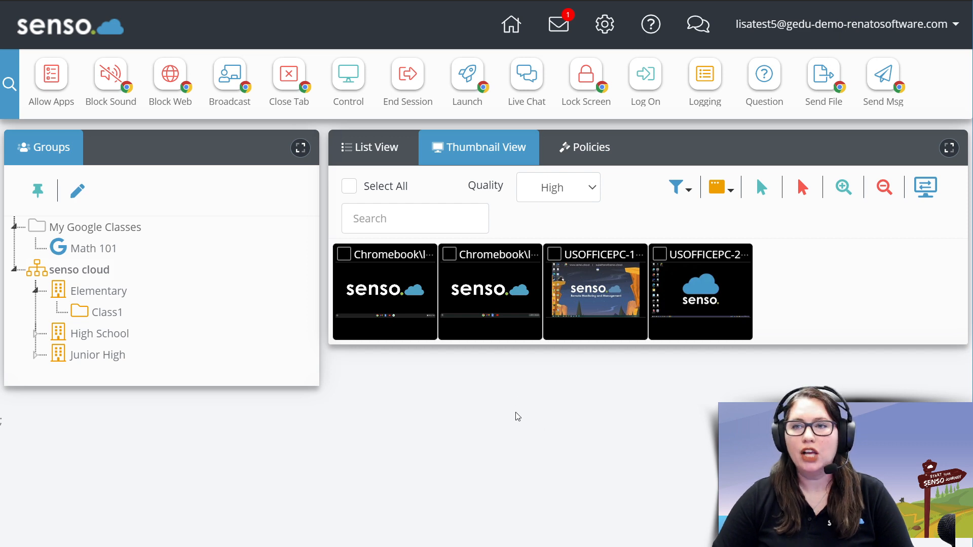
mouse_move(490, 439)
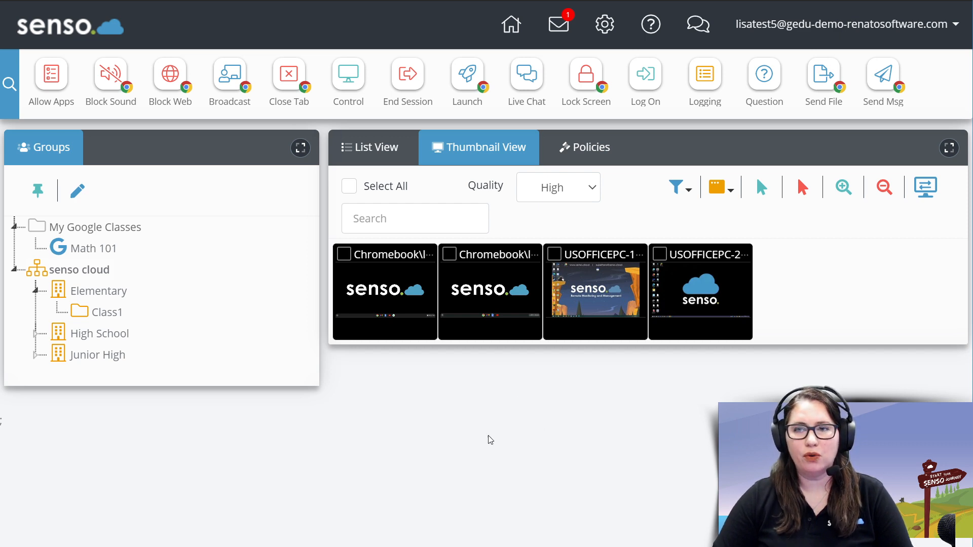
mouse_move(338, 200)
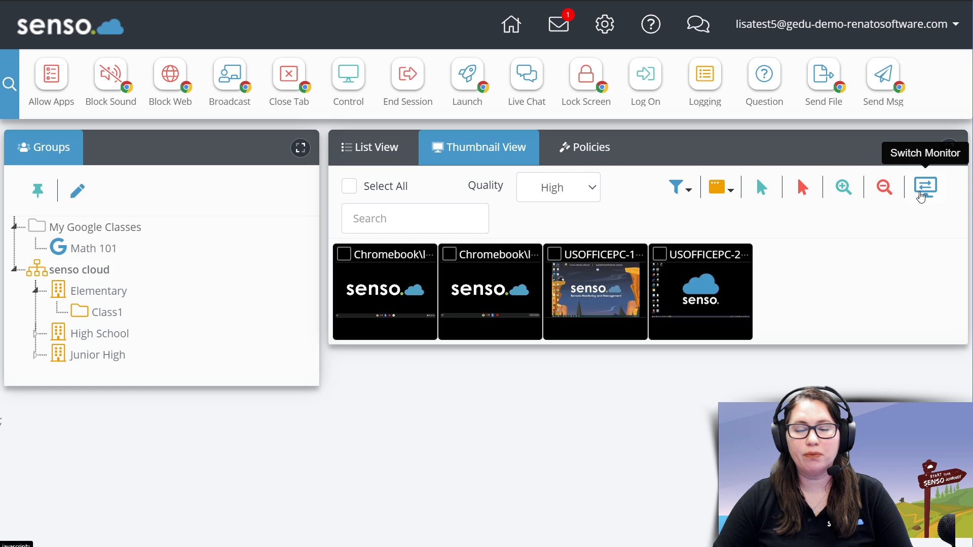
mouse_move(595, 315)
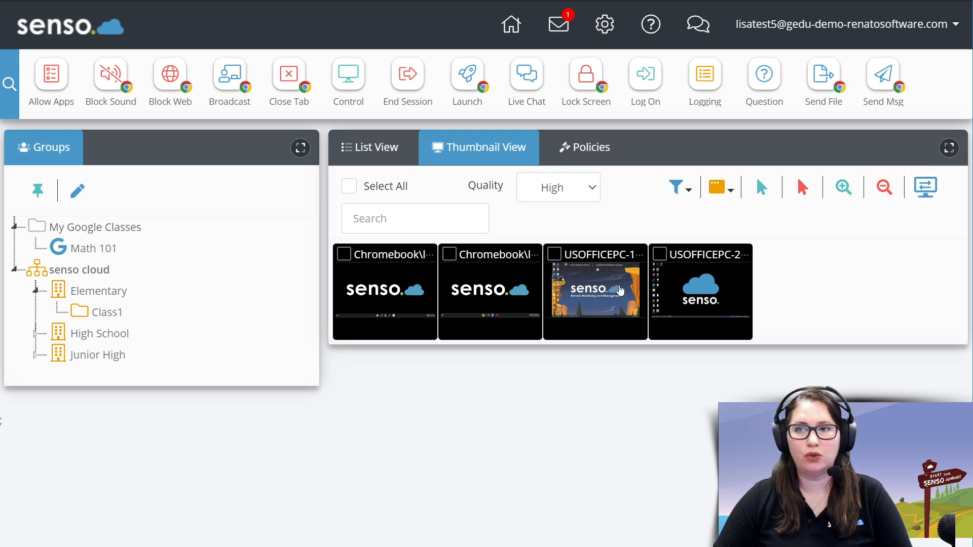
mouse_move(649, 293)
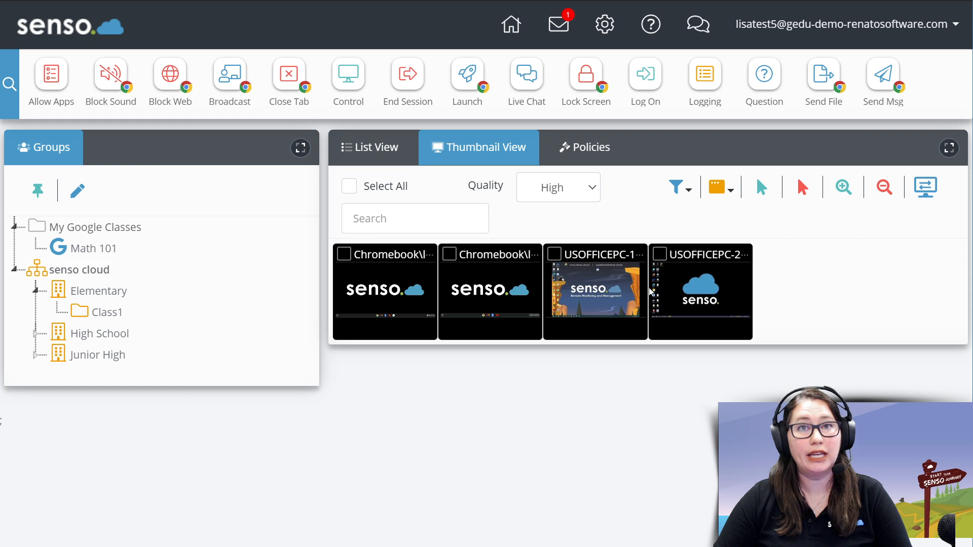
mouse_move(733, 351)
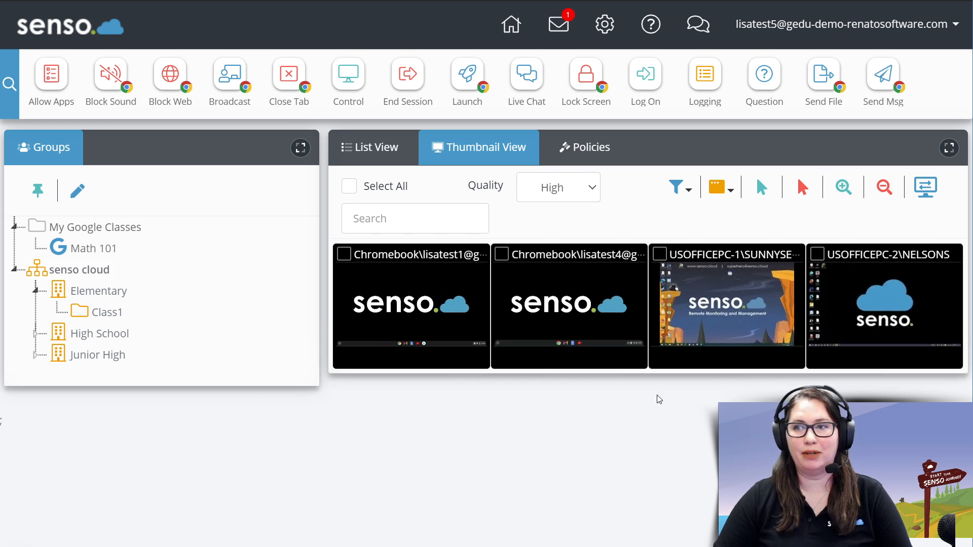
mouse_move(497, 395)
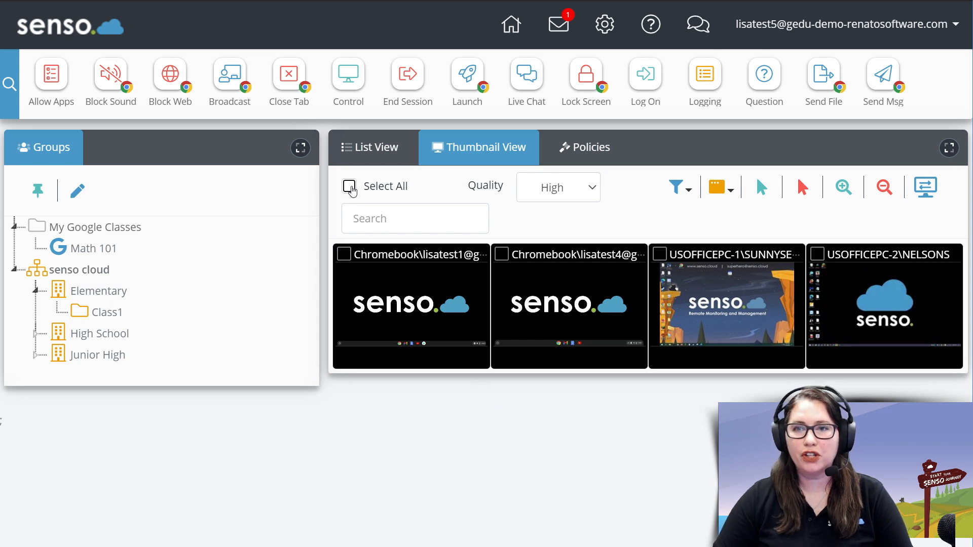
left_click(348, 186)
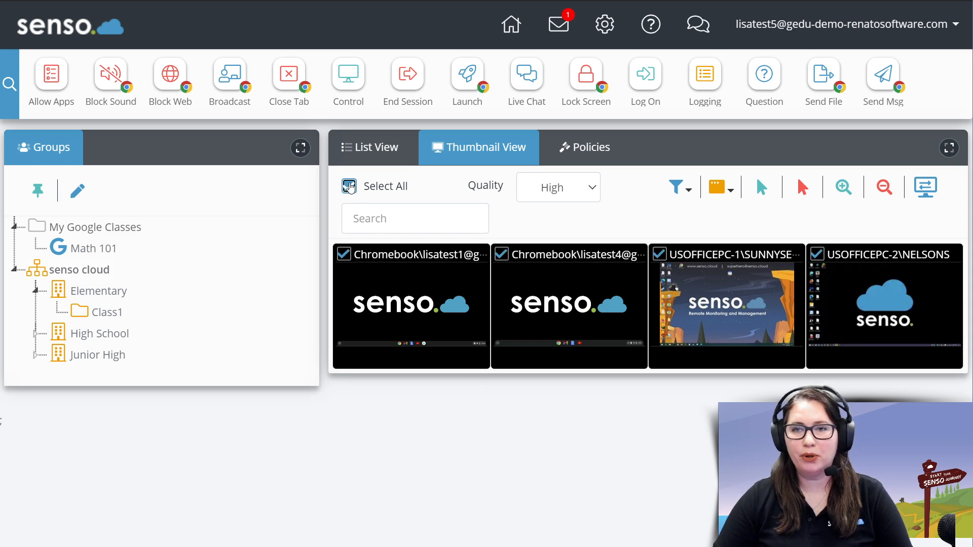
left_click(349, 185)
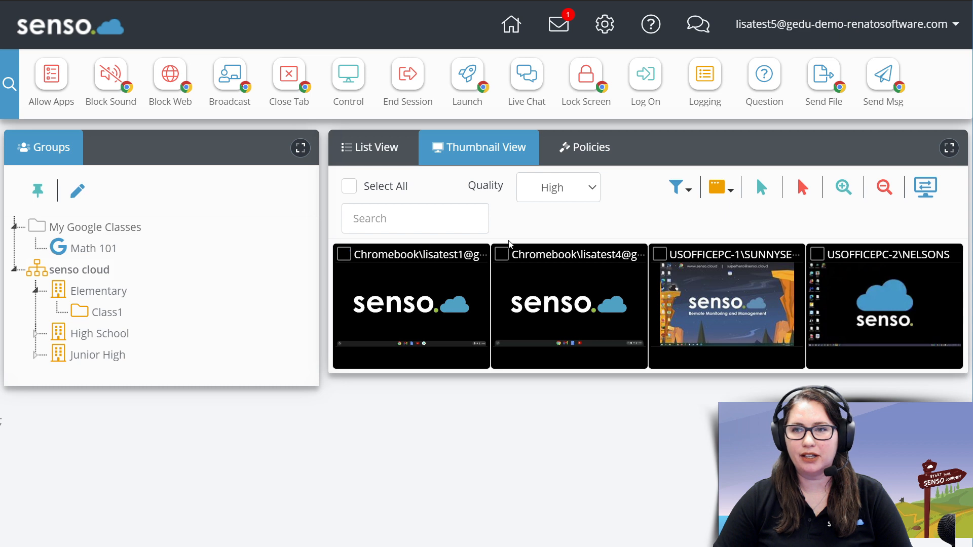
mouse_move(462, 420)
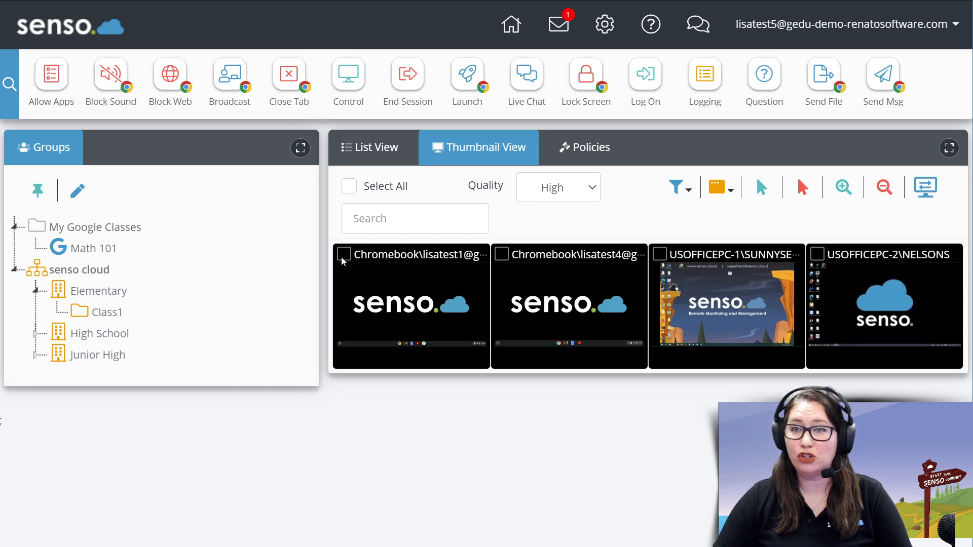
mouse_move(345, 254)
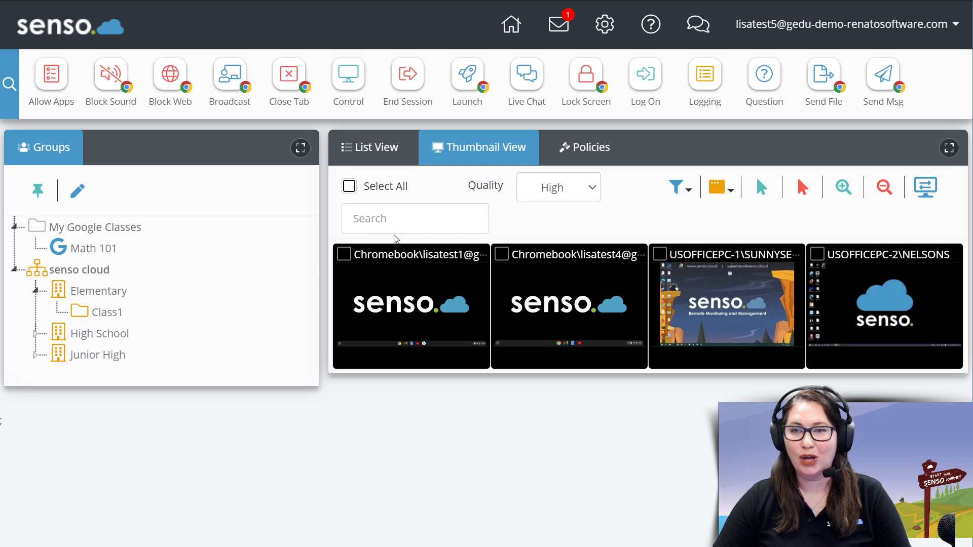
type("nels")
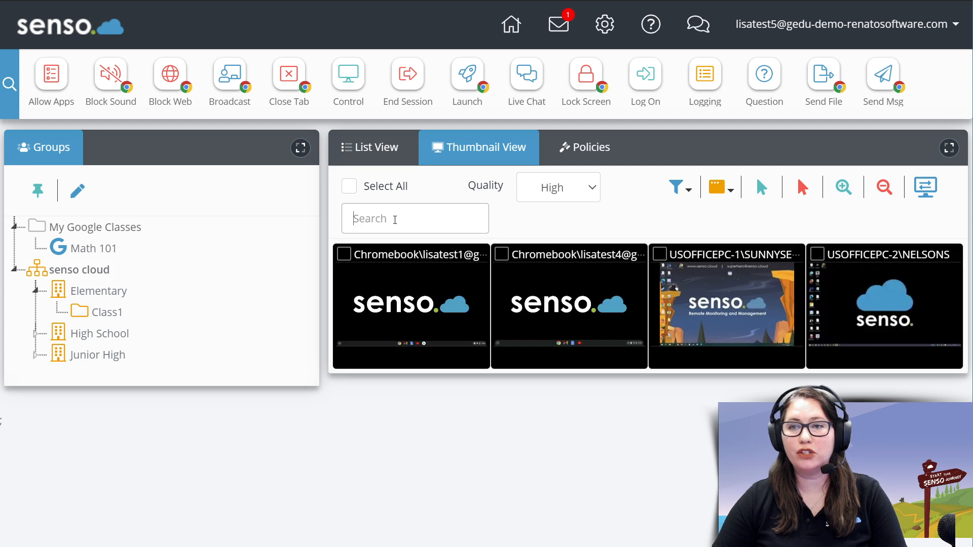
left_click(414, 218)
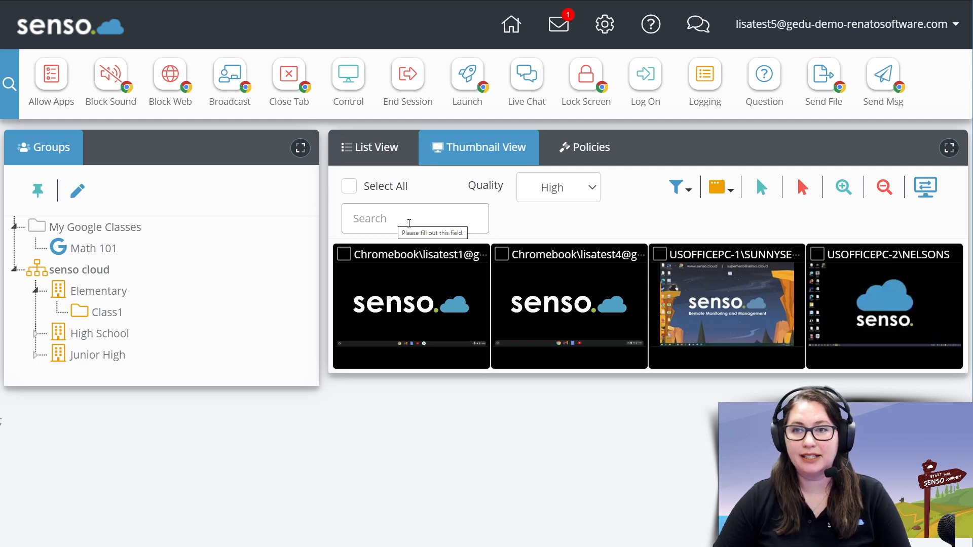
left_click(557, 187)
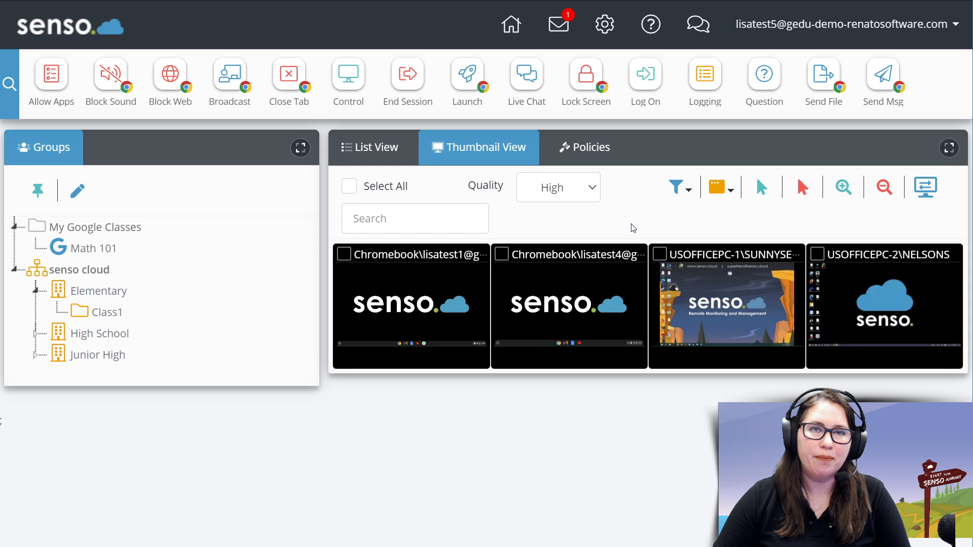
mouse_move(622, 232)
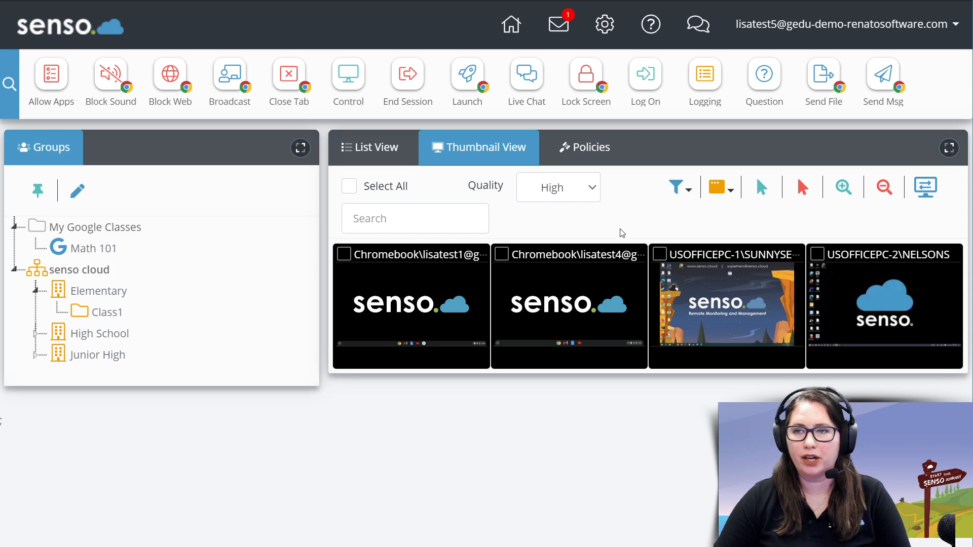
left_click(676, 187)
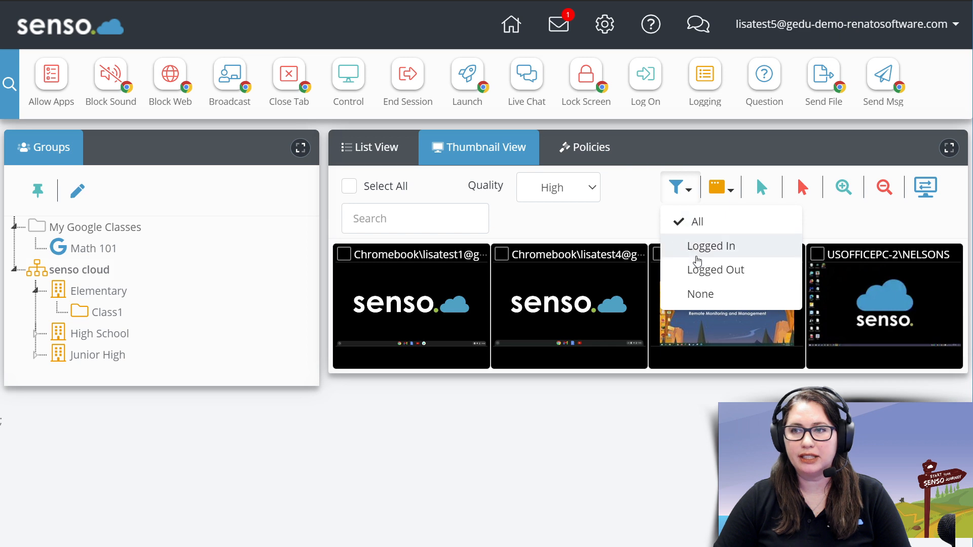
left_click(716, 187)
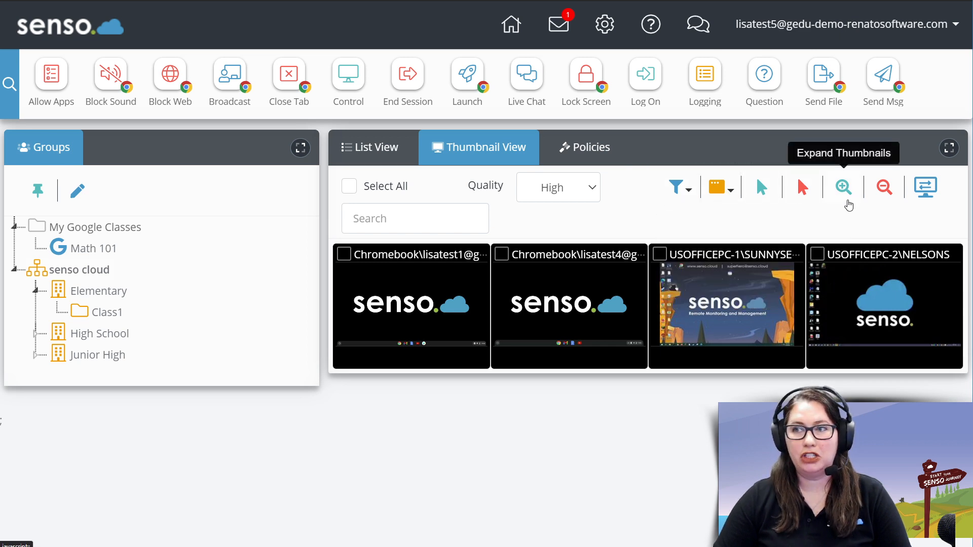
Step: Enlarge the thumbnails, title them by Username, then reopen the title choices
left_click(842, 187)
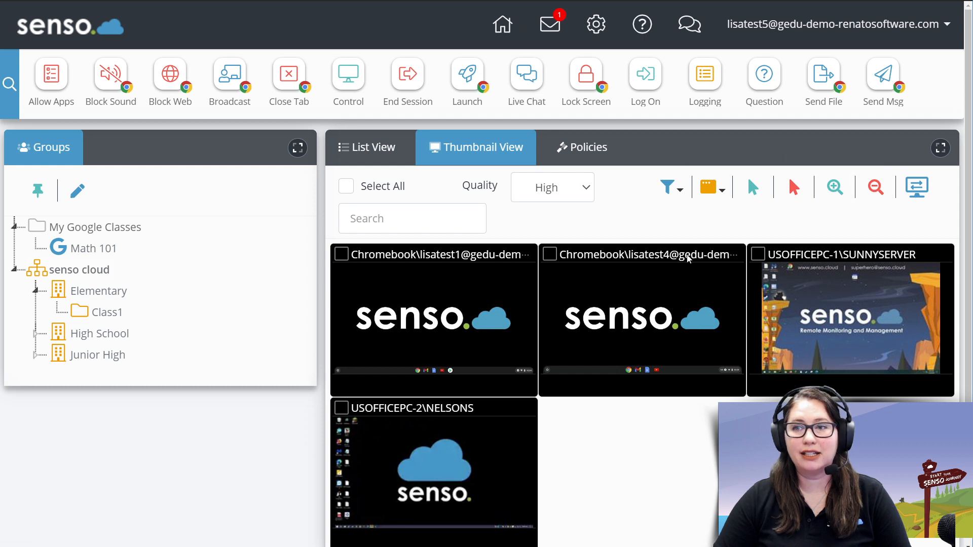
mouse_move(475, 383)
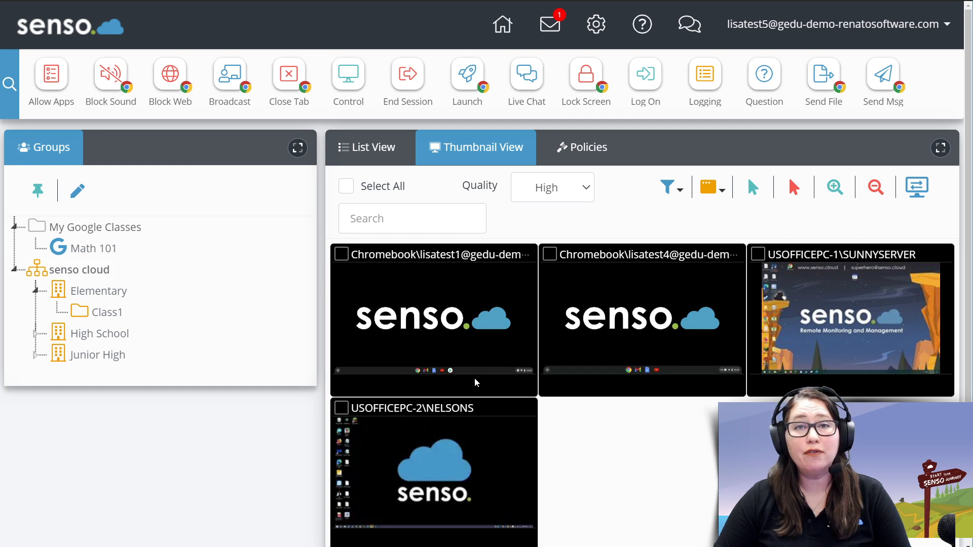
mouse_move(489, 376)
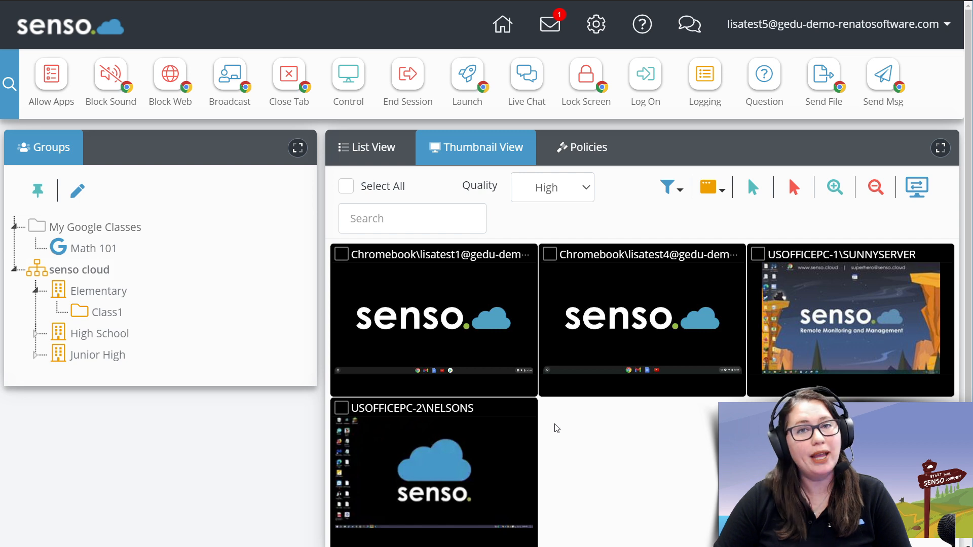
mouse_move(537, 429)
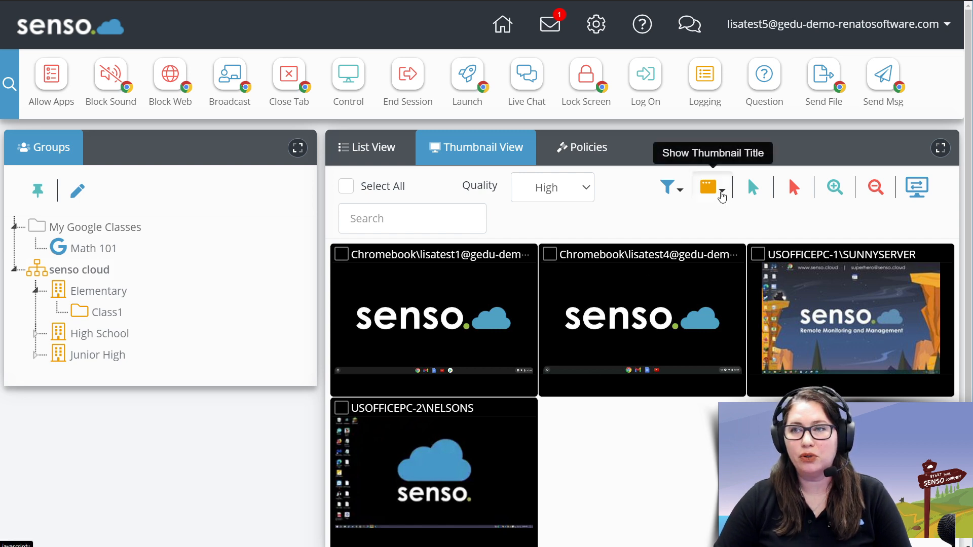
left_click(711, 187)
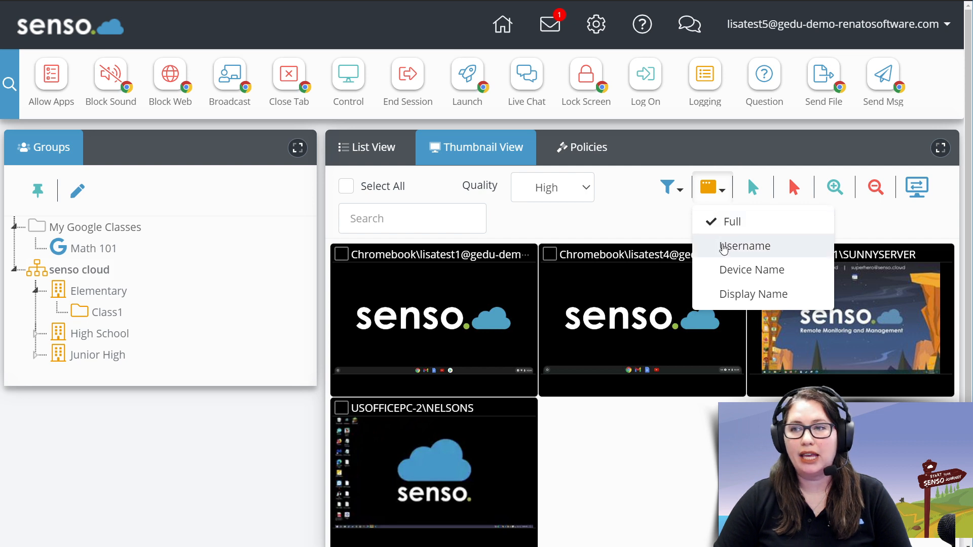
left_click(745, 245)
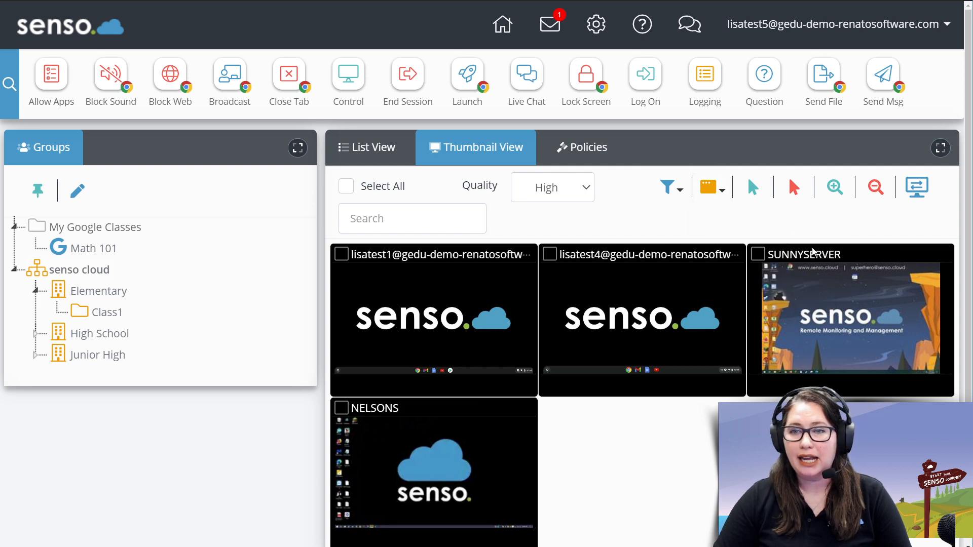
mouse_move(712, 187)
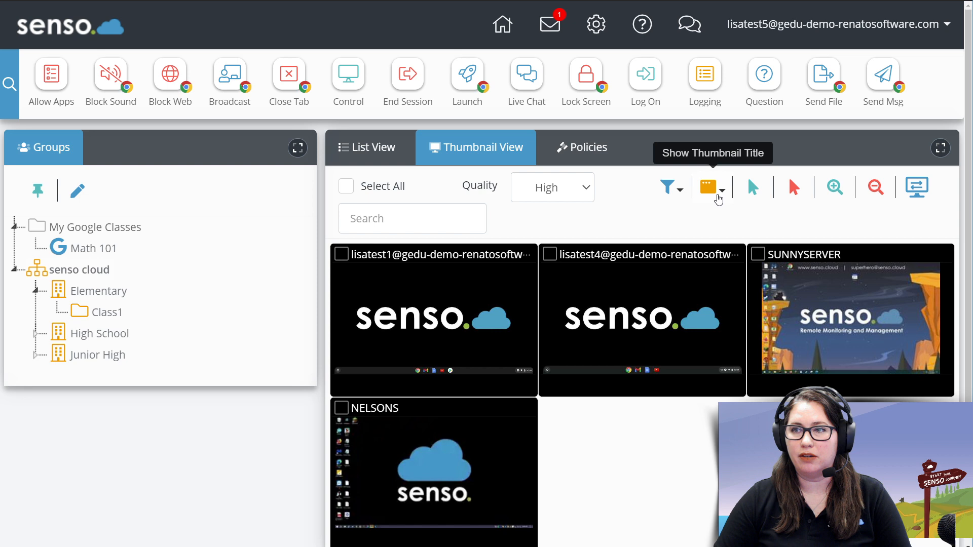
left_click(712, 187)
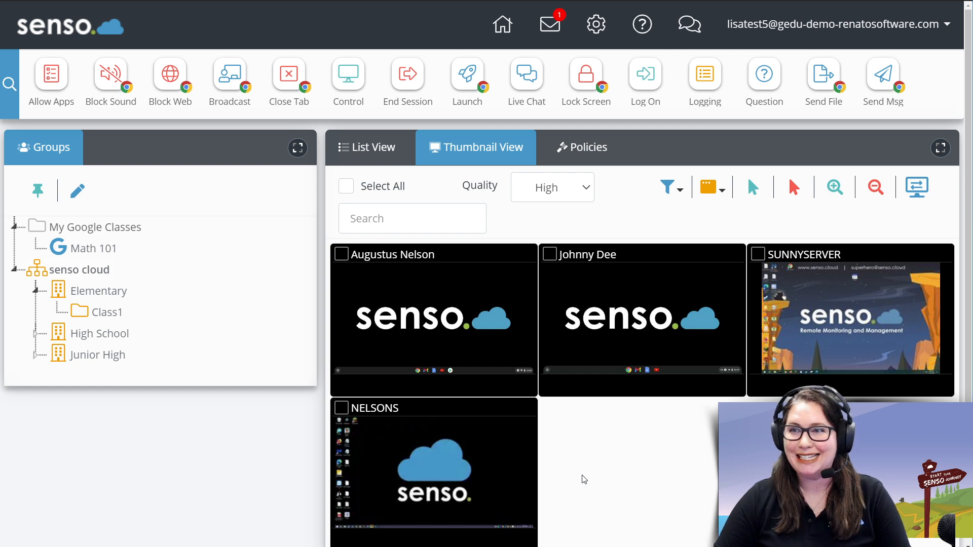
mouse_move(751, 187)
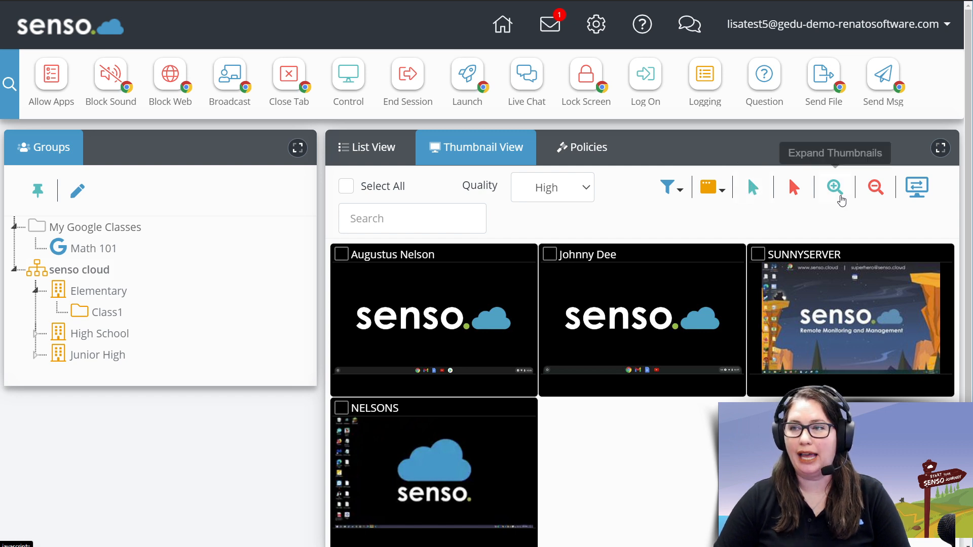
mouse_move(834, 188)
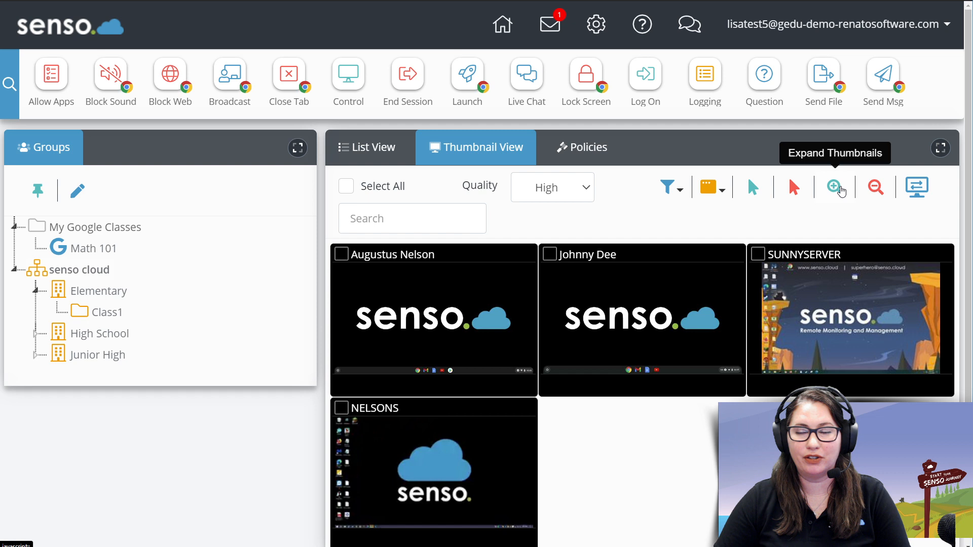
left_click(834, 187)
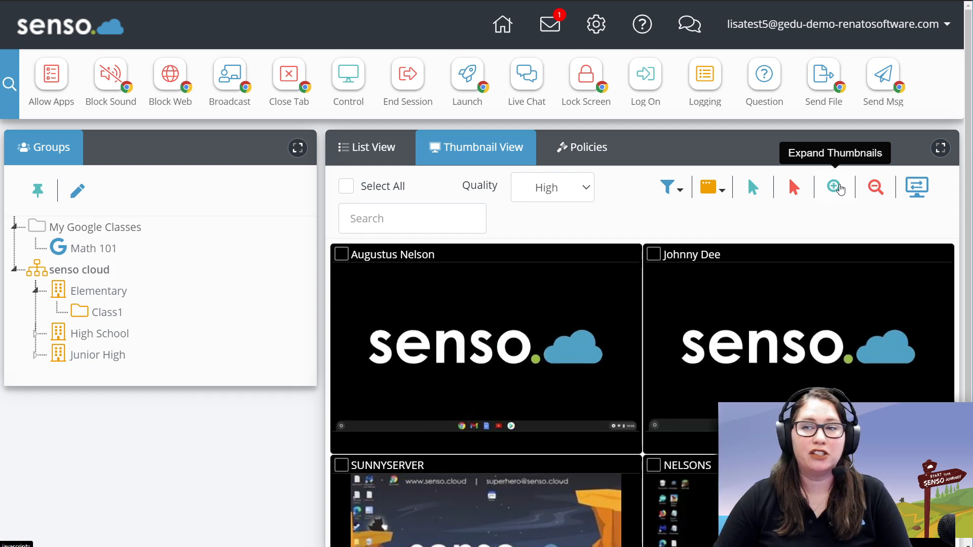
left_click(875, 187)
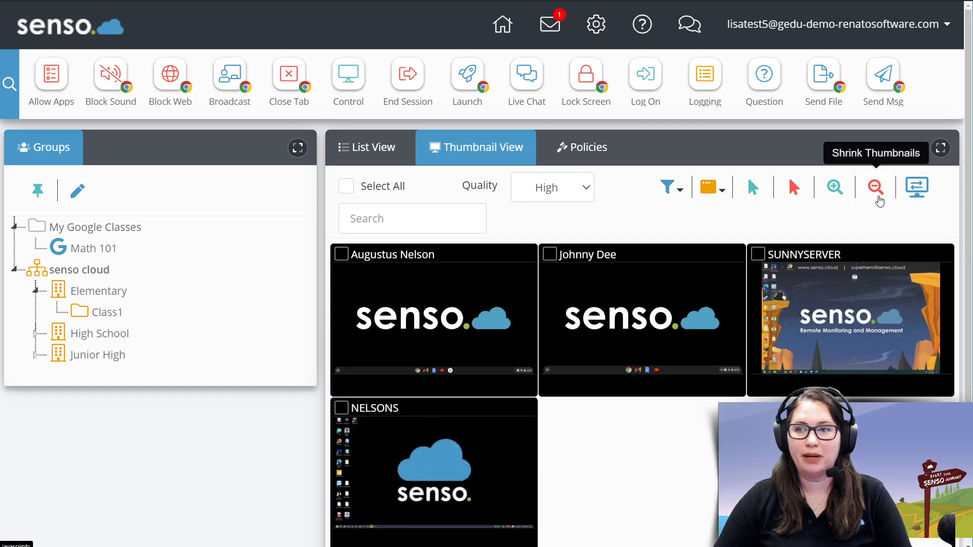
left_click(875, 187)
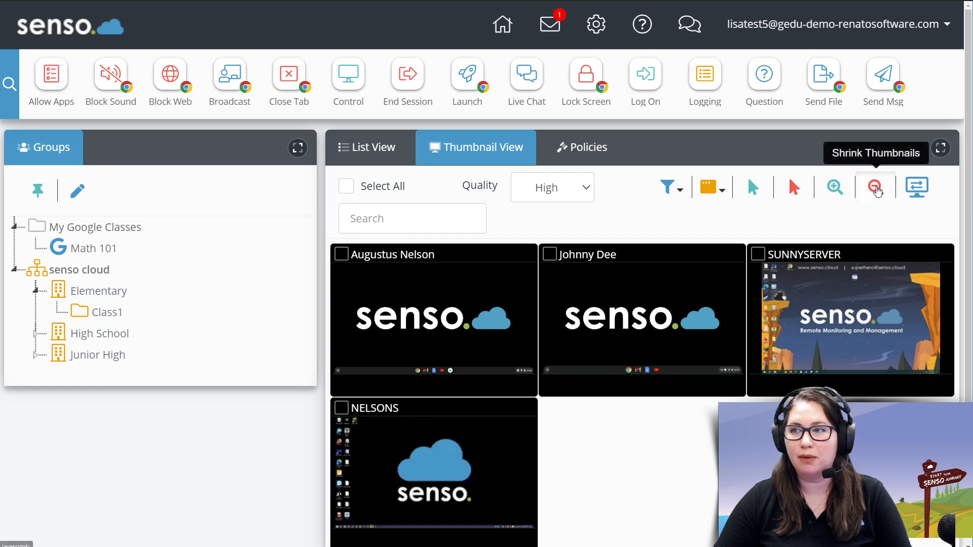
left_click(875, 187)
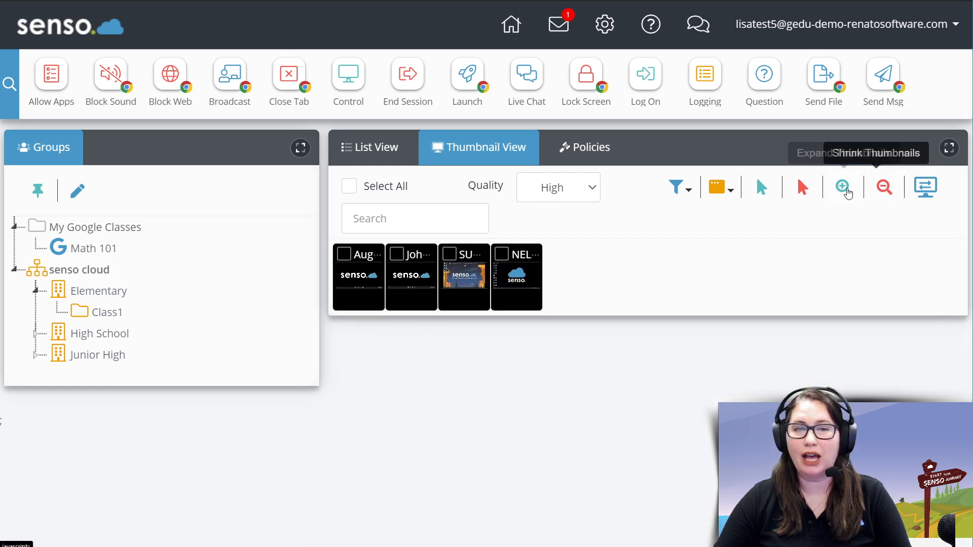
left_click(842, 187)
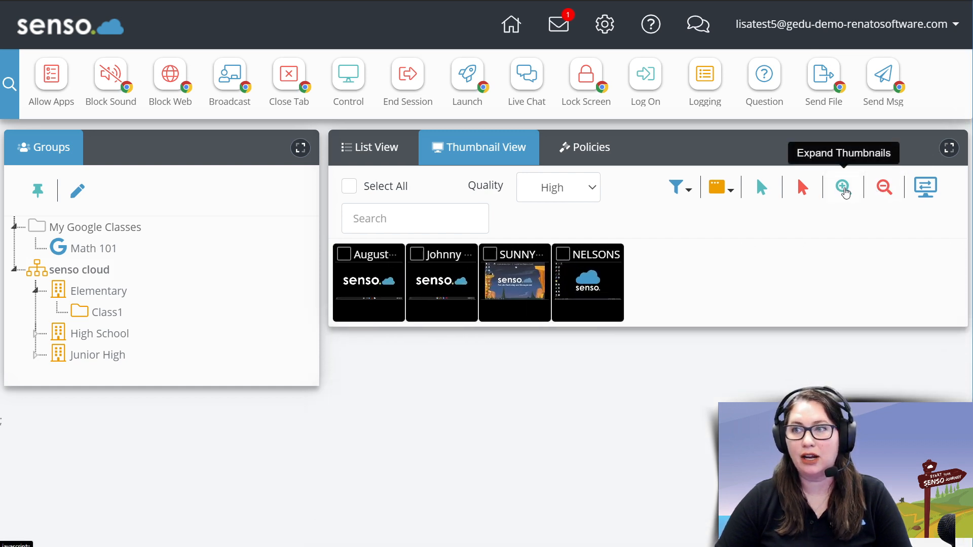
left_click(843, 188)
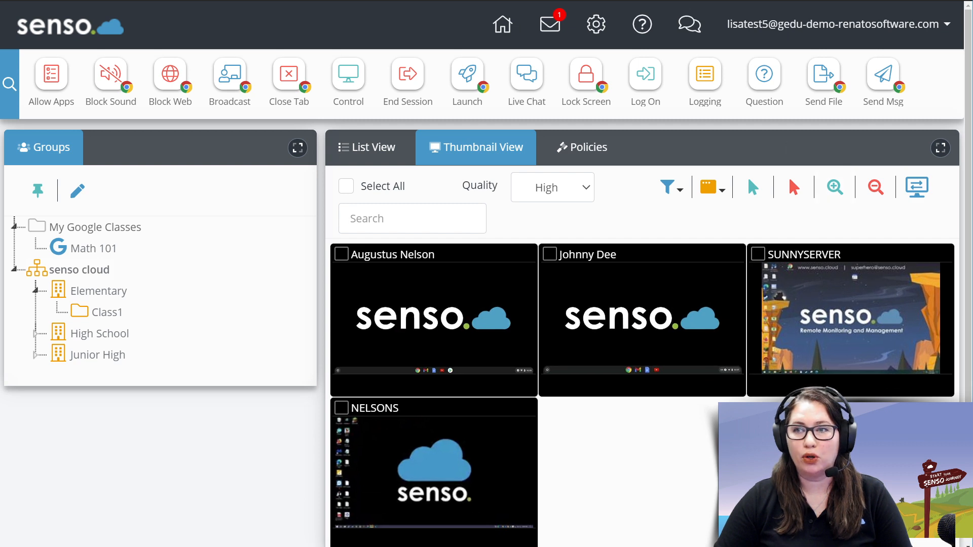
mouse_move(751, 188)
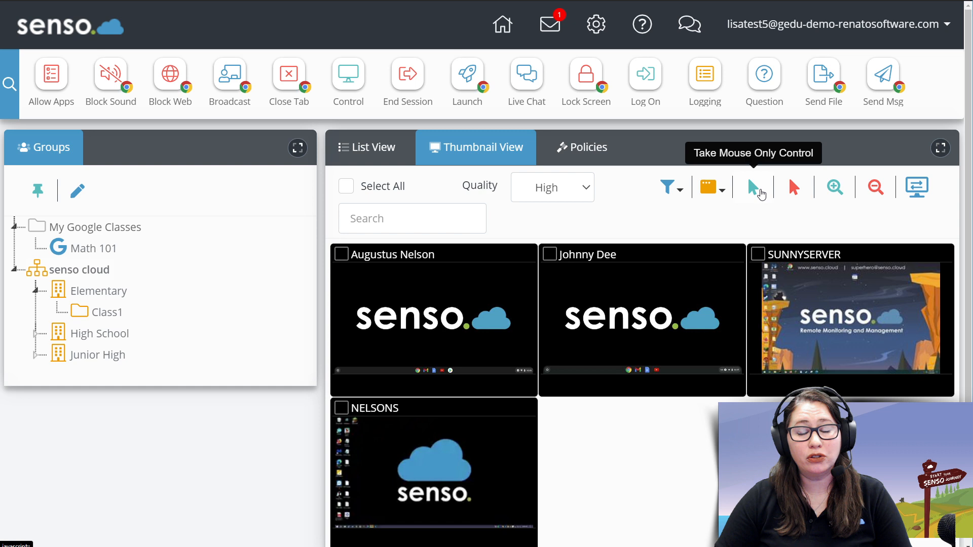
left_click(758, 253)
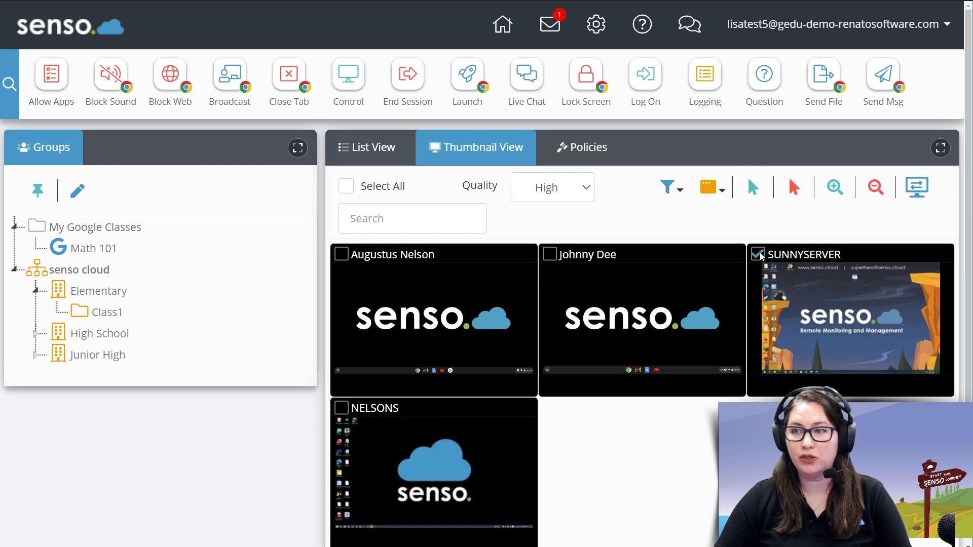
left_click(341, 411)
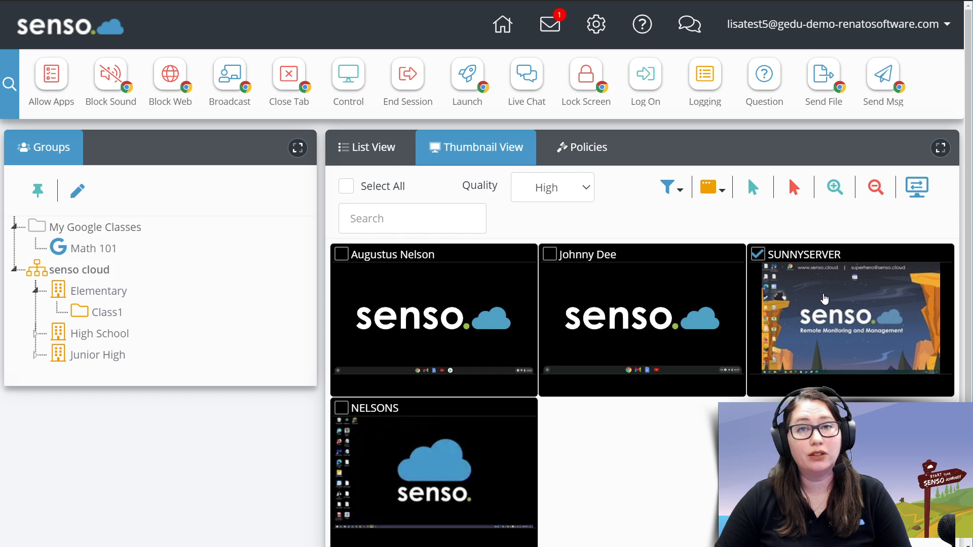
mouse_move(752, 188)
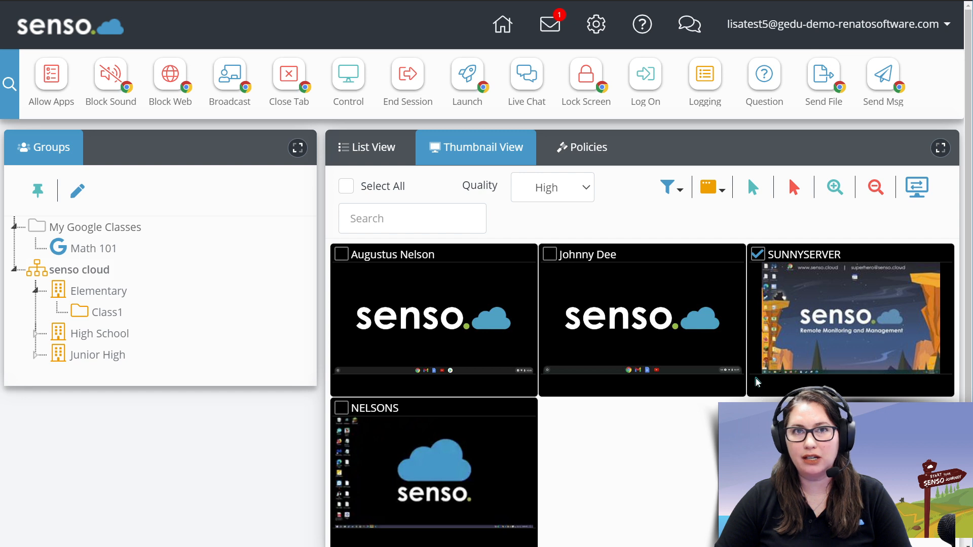
mouse_move(796, 371)
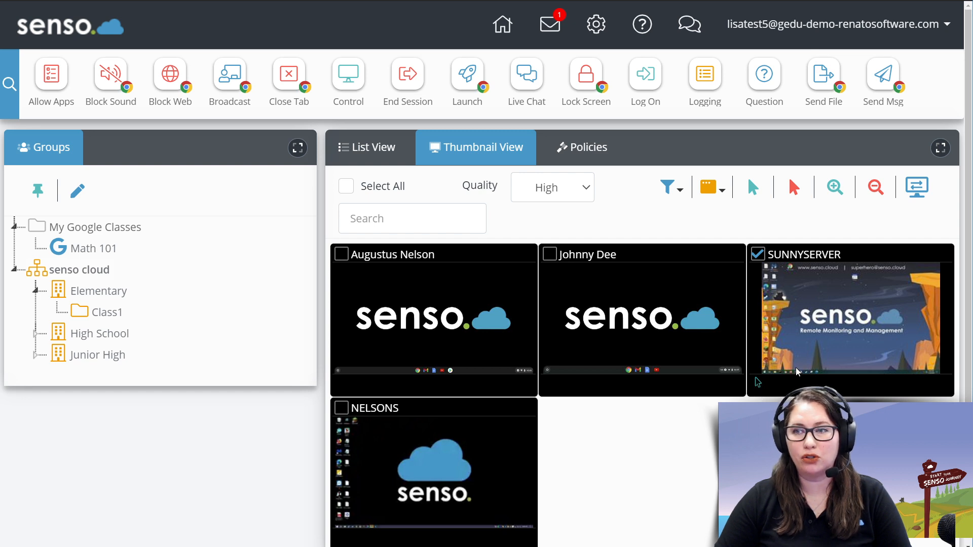
mouse_move(762, 379)
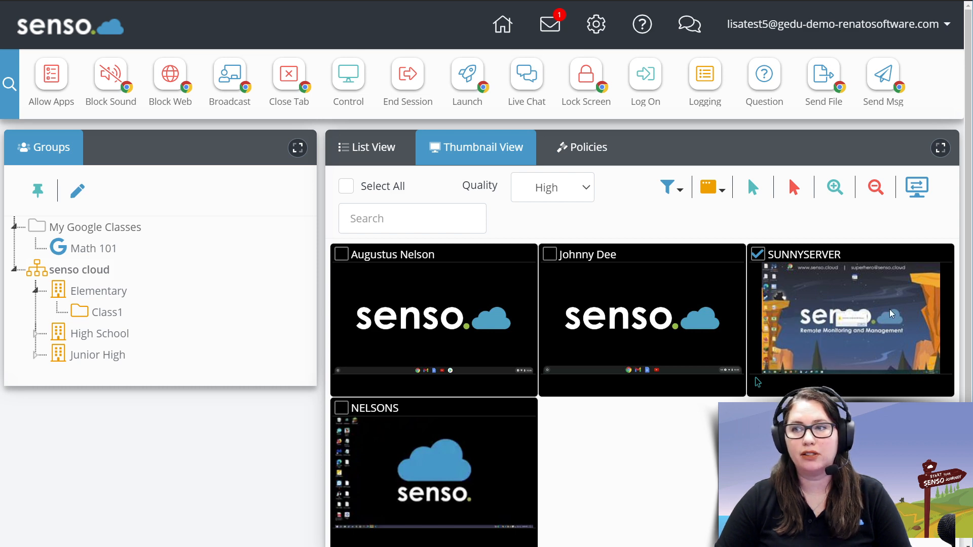
mouse_move(833, 296)
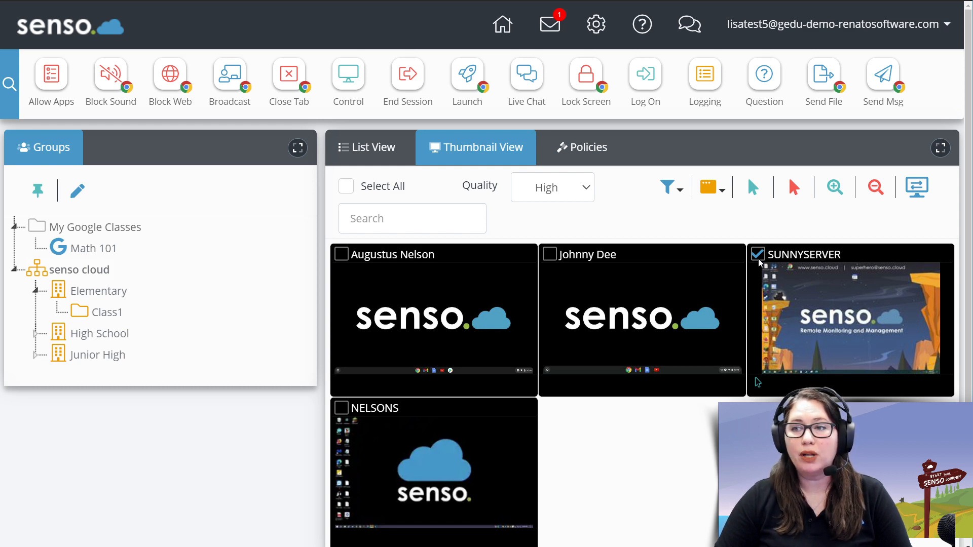
mouse_move(794, 187)
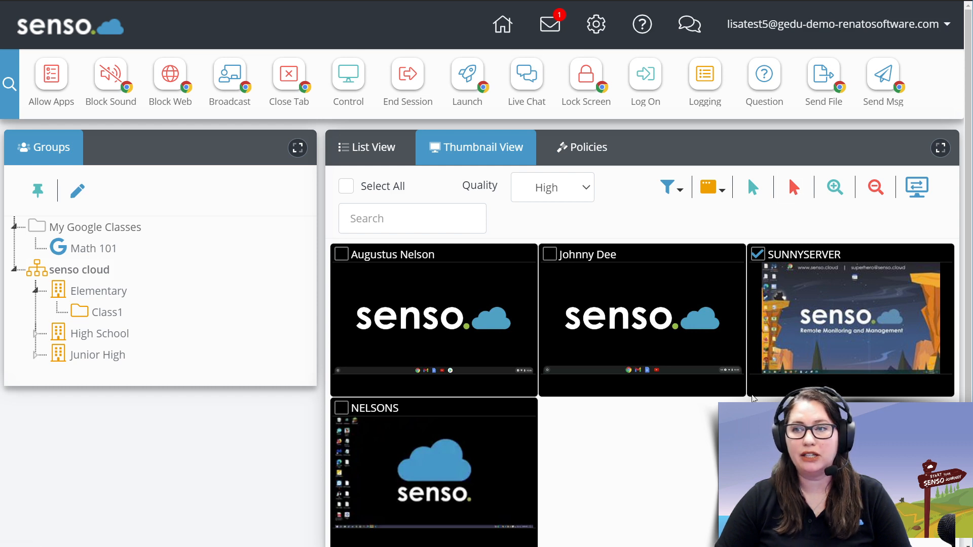
left_click(757, 254)
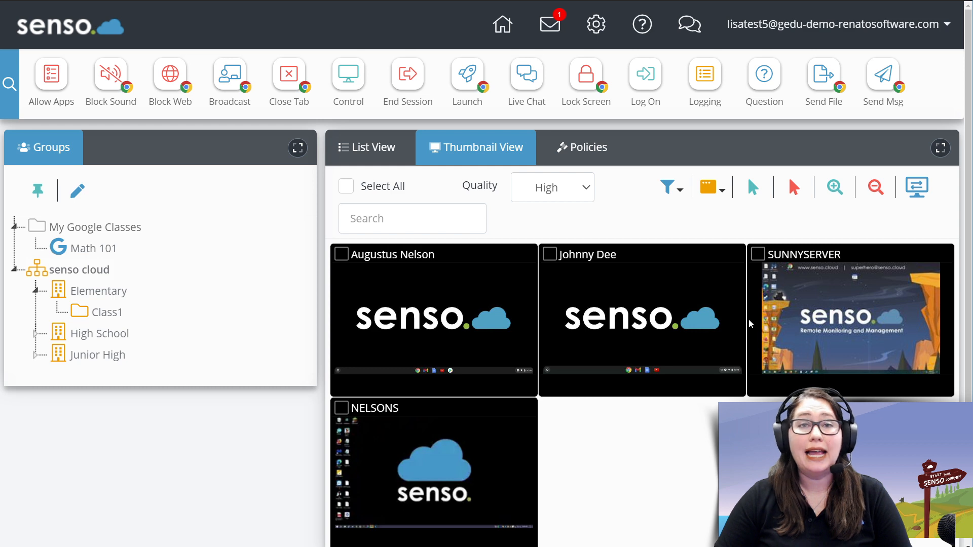
mouse_move(752, 316)
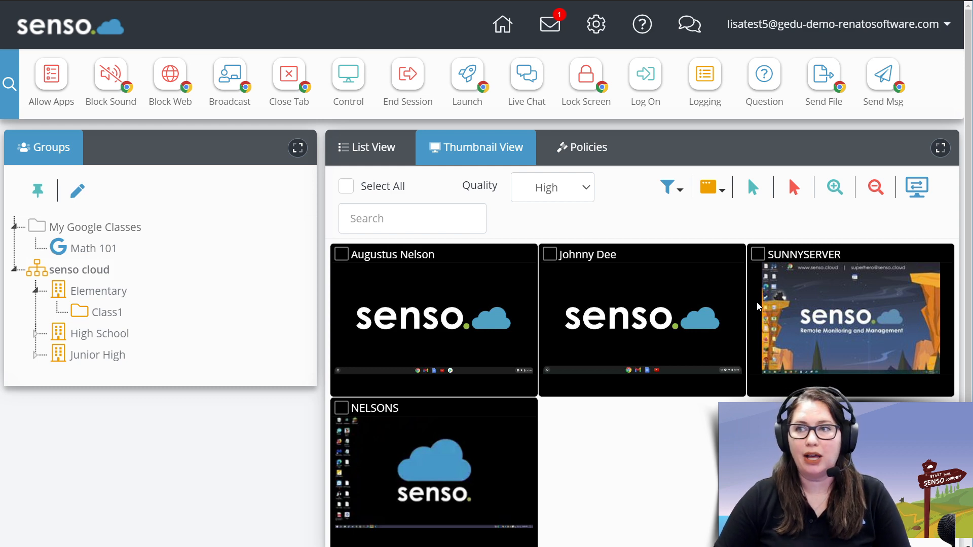
Step: Expand the thumbnails once, then shrink them twice so all four fit one row
left_click(833, 187)
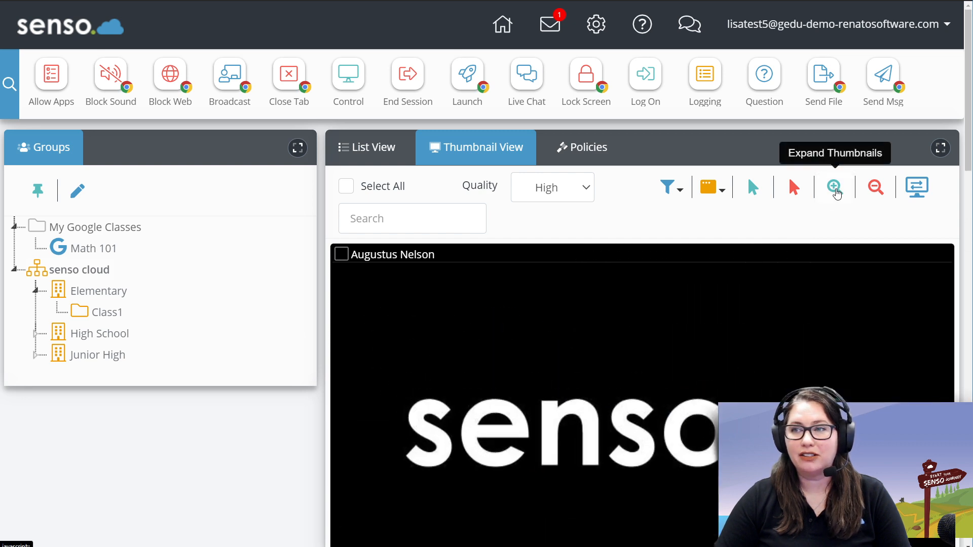
left_click(874, 187)
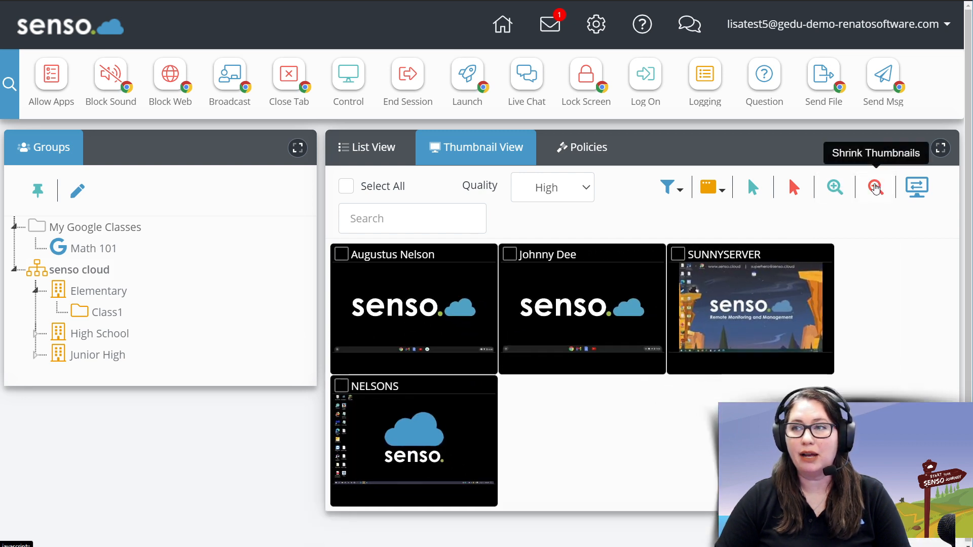
left_click(875, 187)
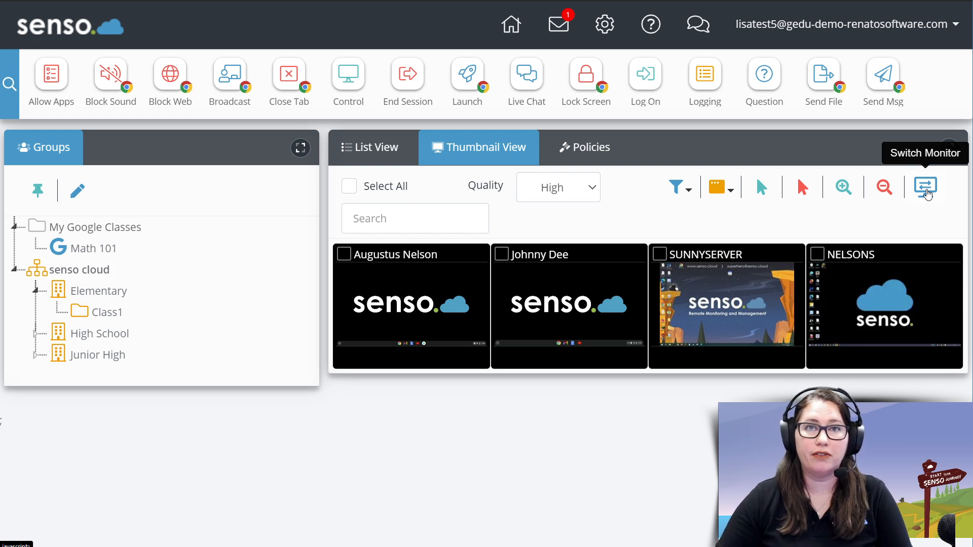
mouse_move(541, 444)
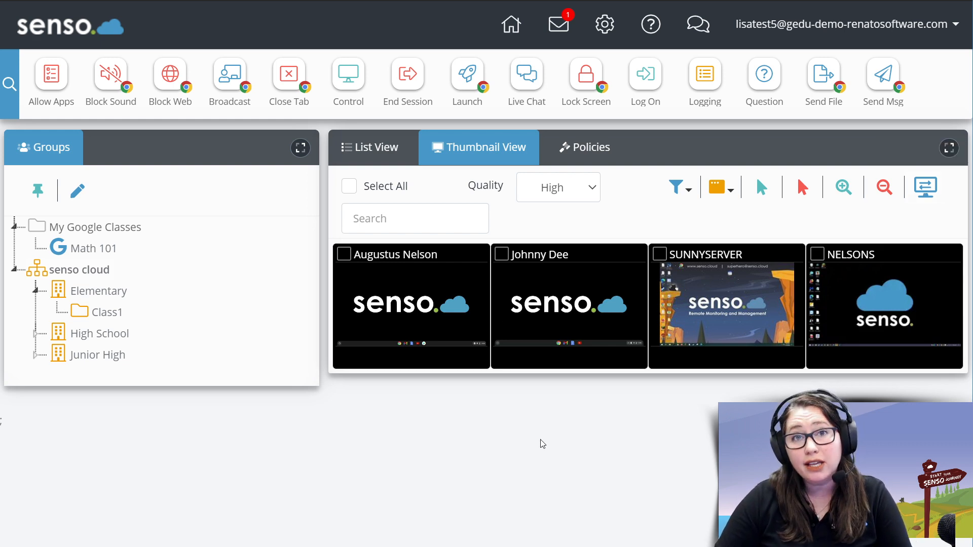
mouse_move(663, 381)
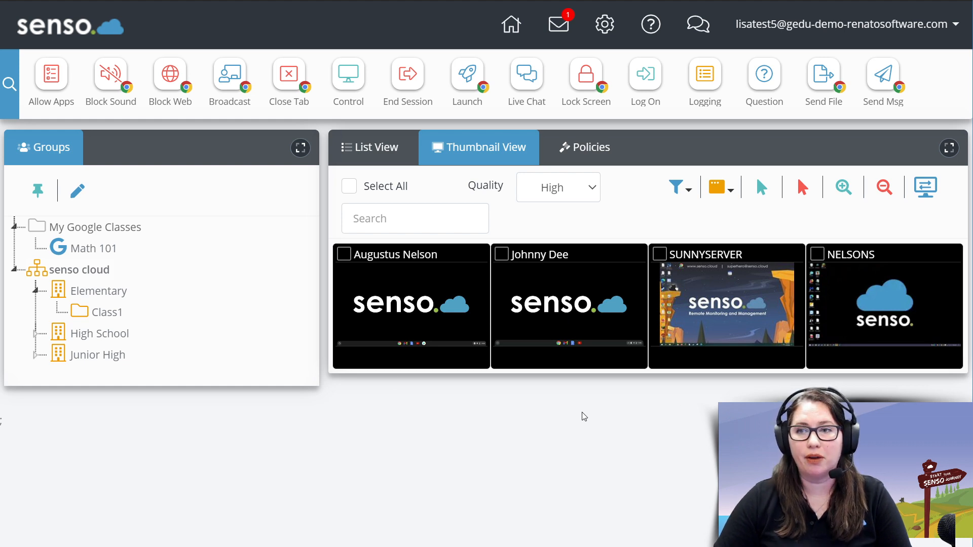
mouse_move(575, 403)
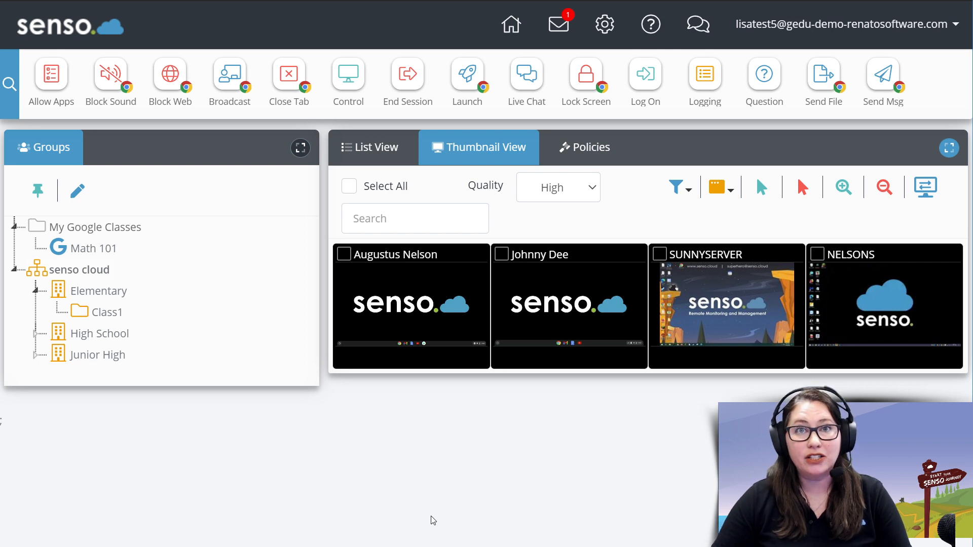
mouse_move(449, 254)
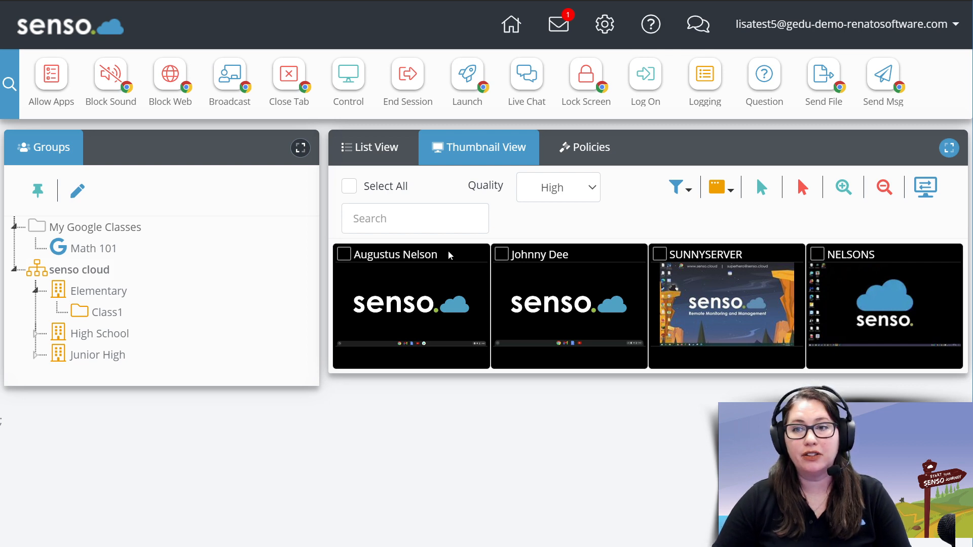
mouse_move(519, 417)
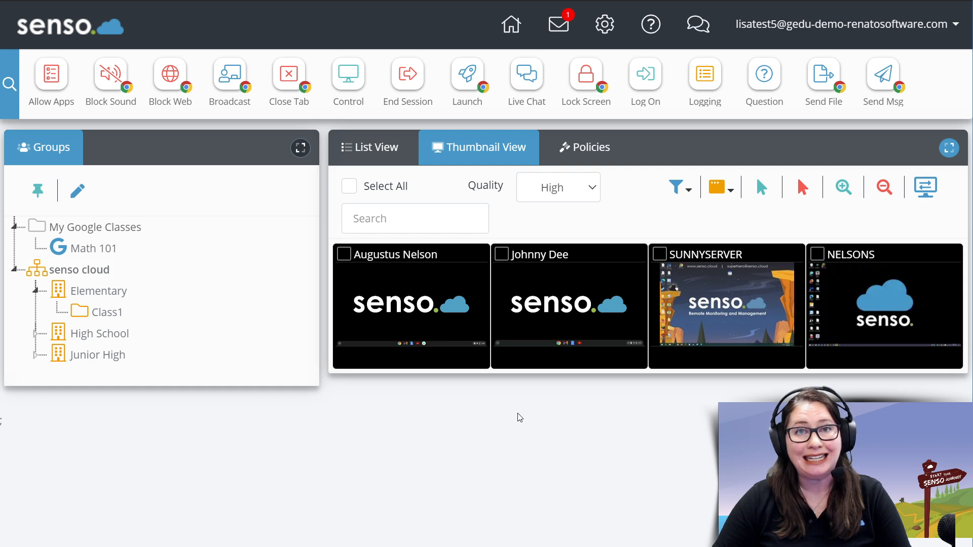